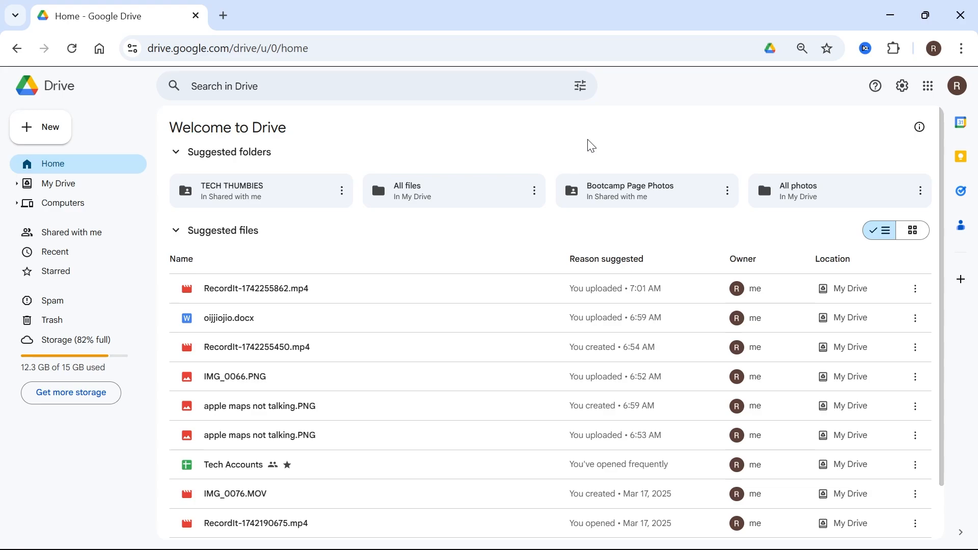
pyautogui.moveTo(678, 169)
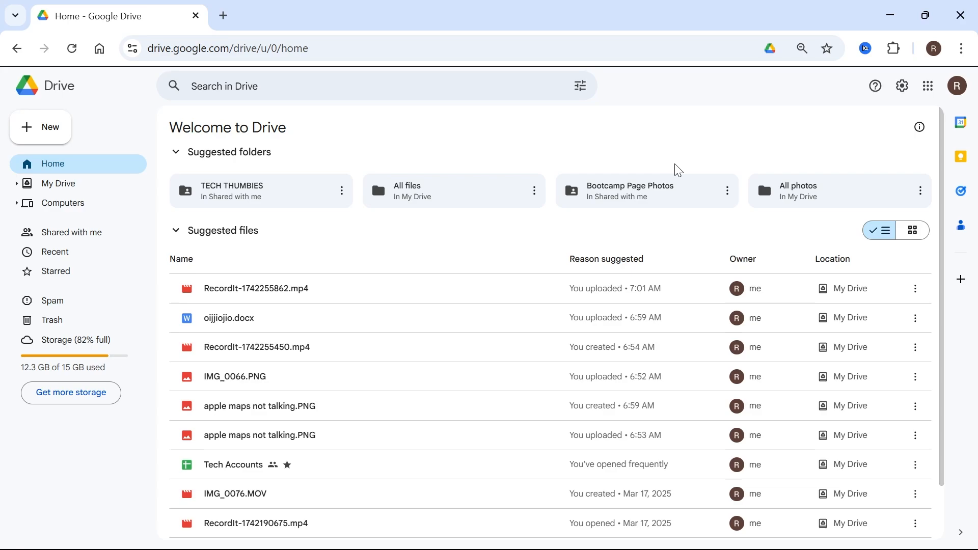
pyautogui.moveTo(224, 112)
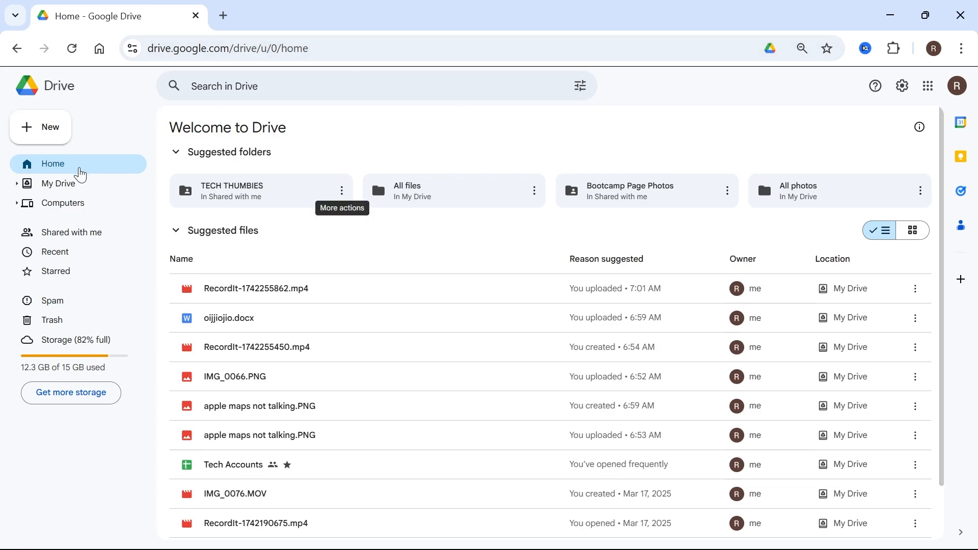
# Open My Drive from the left sidebar to list folders like All files, All photos and Tax.
pyautogui.click(57, 184)
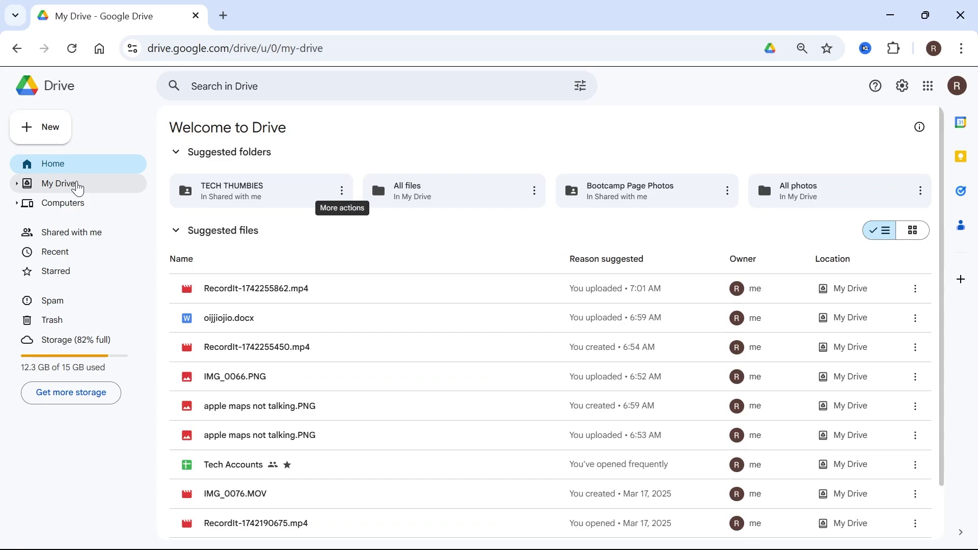
pyautogui.click(58, 183)
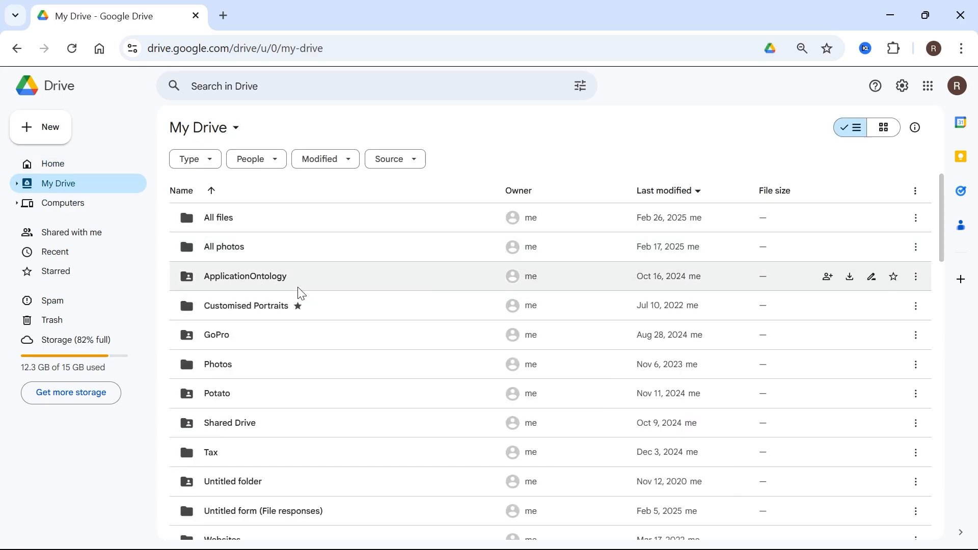
pyautogui.moveTo(325, 235)
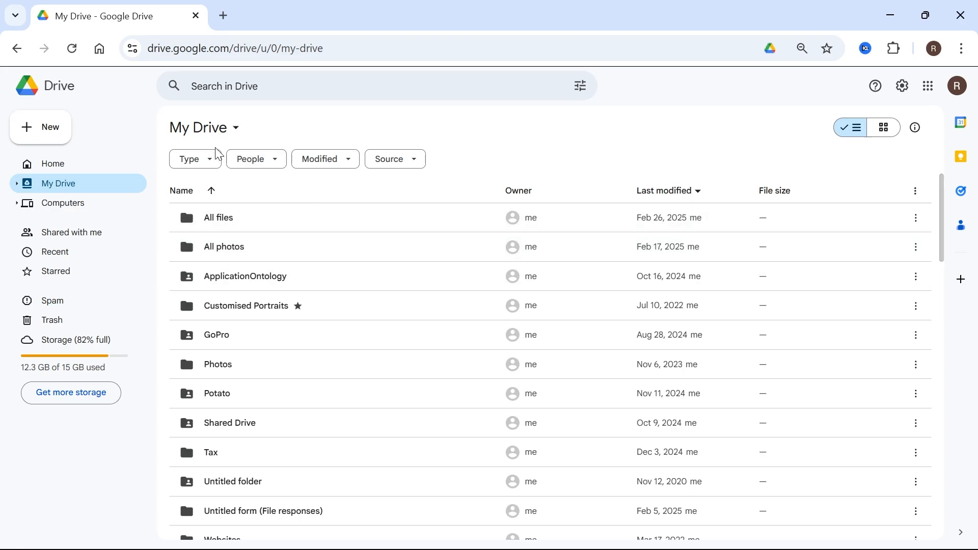
# Filter My Drive by type Photos & images and select an image in the list.
pyautogui.click(192, 158)
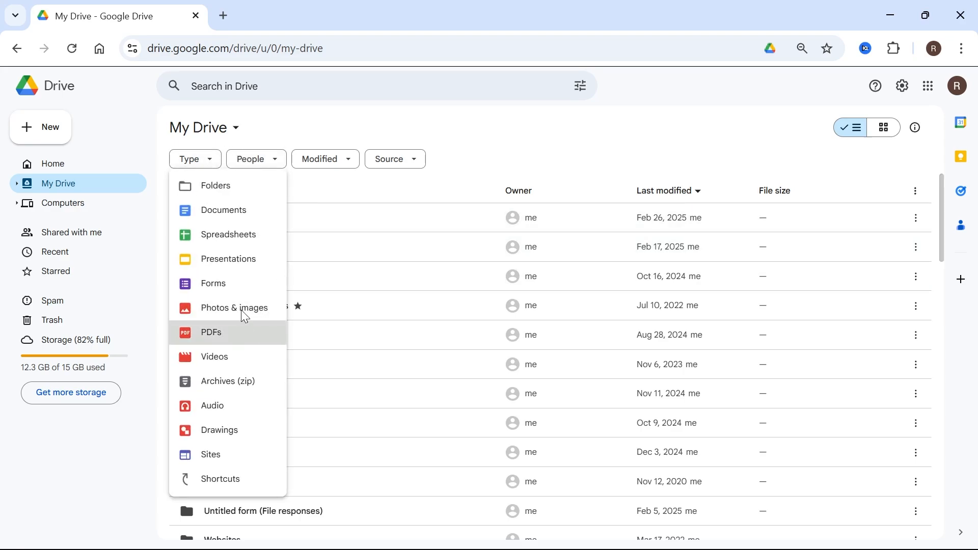
pyautogui.click(234, 308)
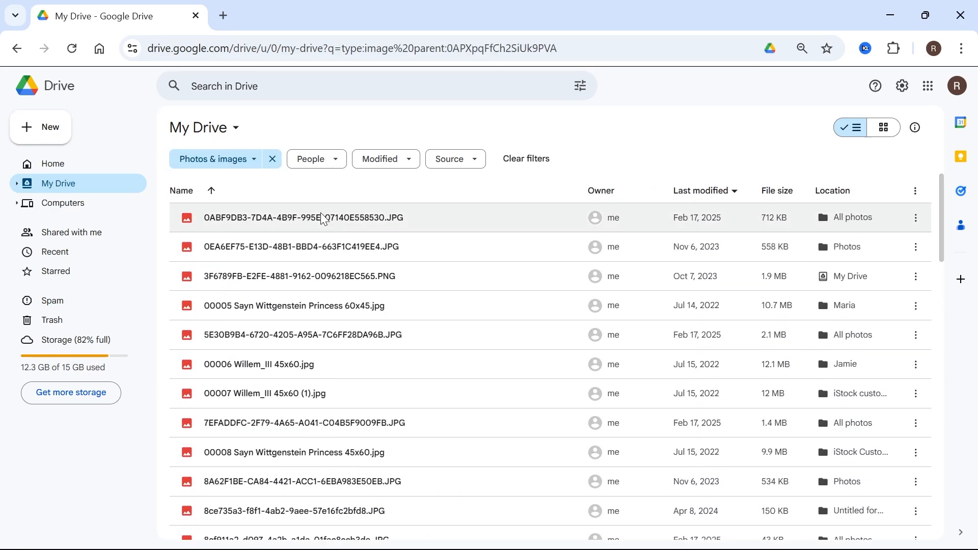
pyautogui.click(322, 246)
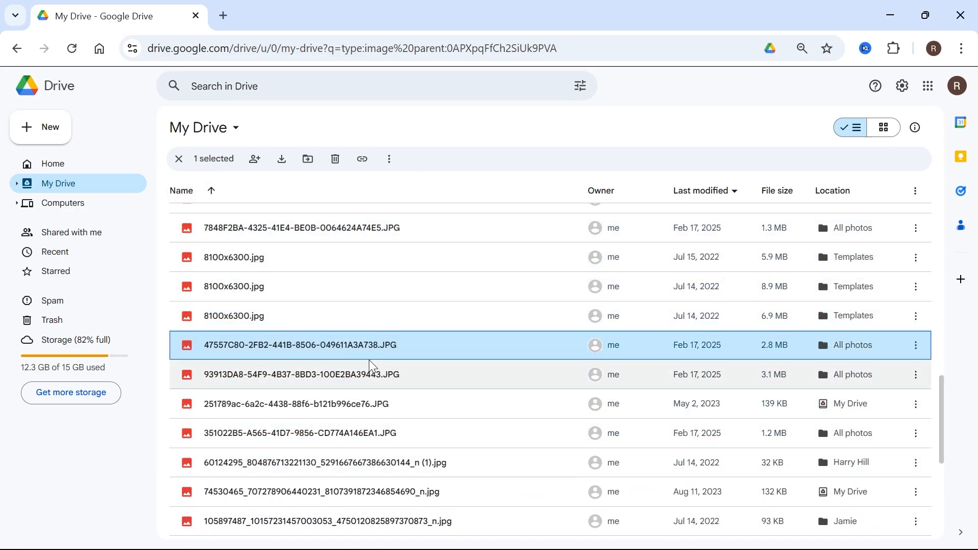
# Select all 50 images, download them as a 177 MB zip, and show it in Downloads.
pyautogui.press('ctrl+a')
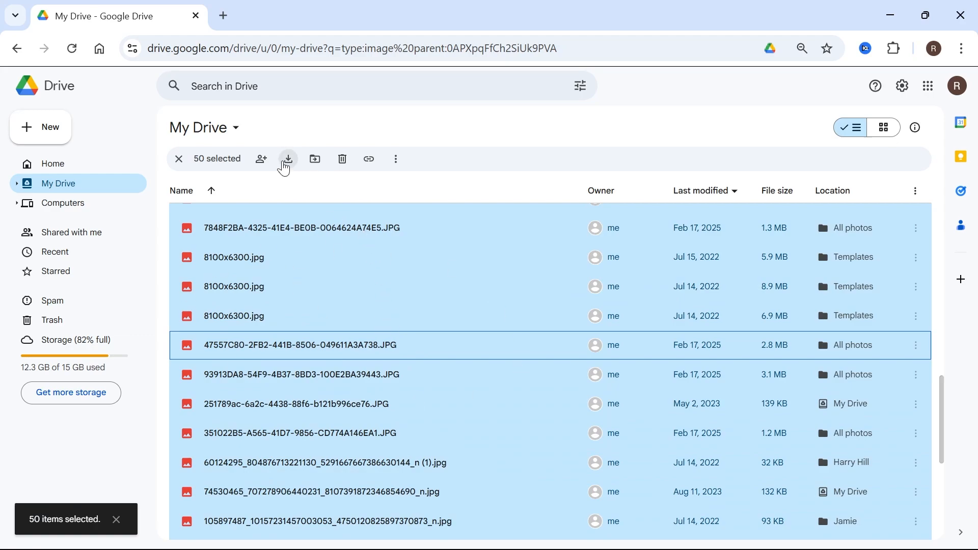
pyautogui.click(288, 159)
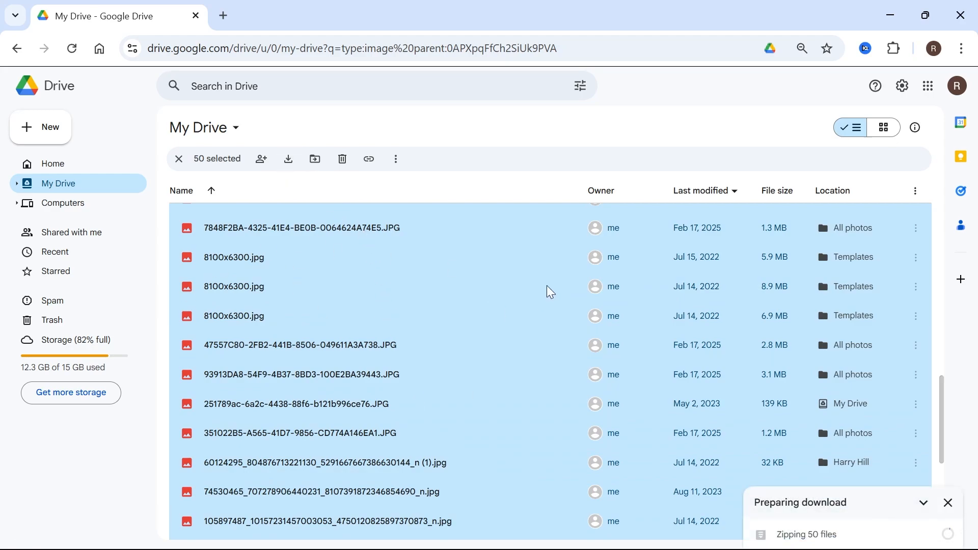
pyautogui.moveTo(436, 318)
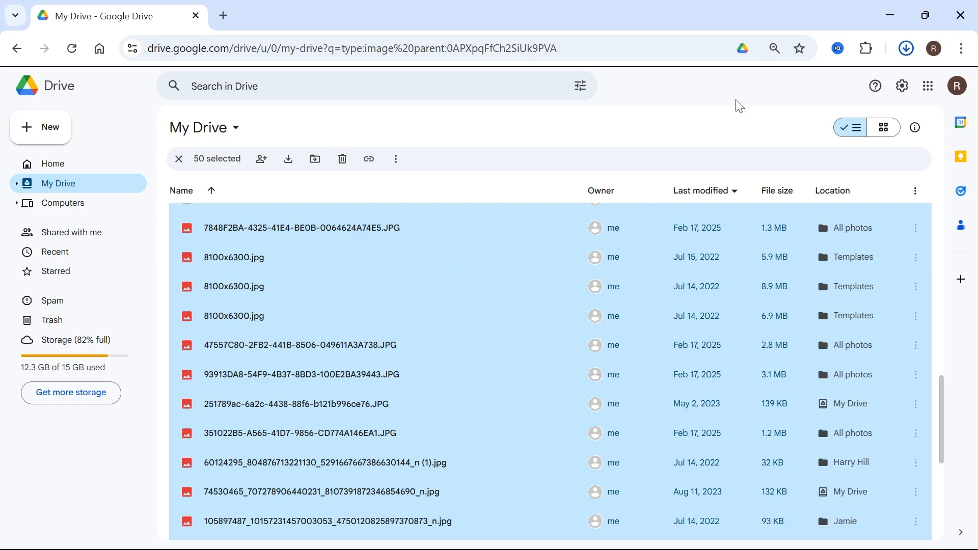
pyautogui.click(906, 47)
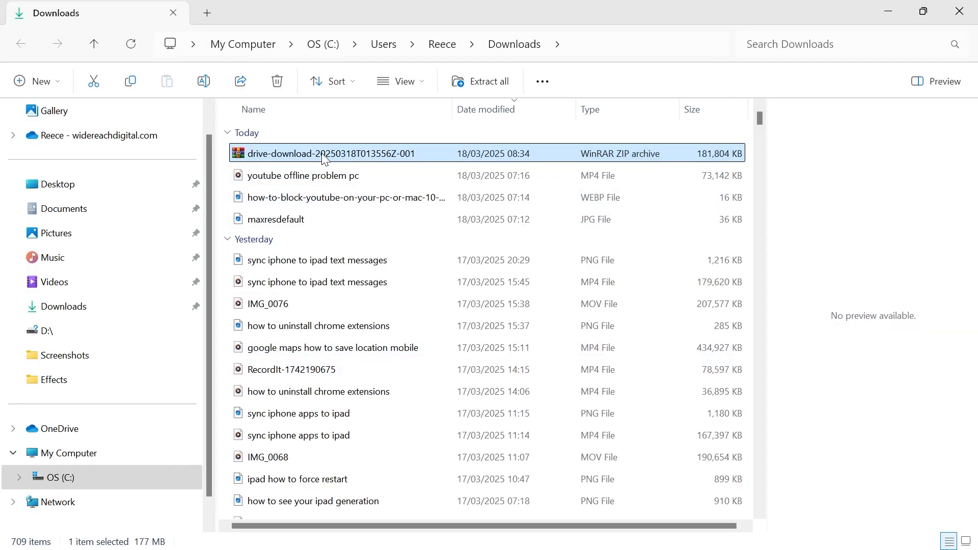
# Extract all files from the downloaded zip into the suggested folder.
pyautogui.click(489, 82)
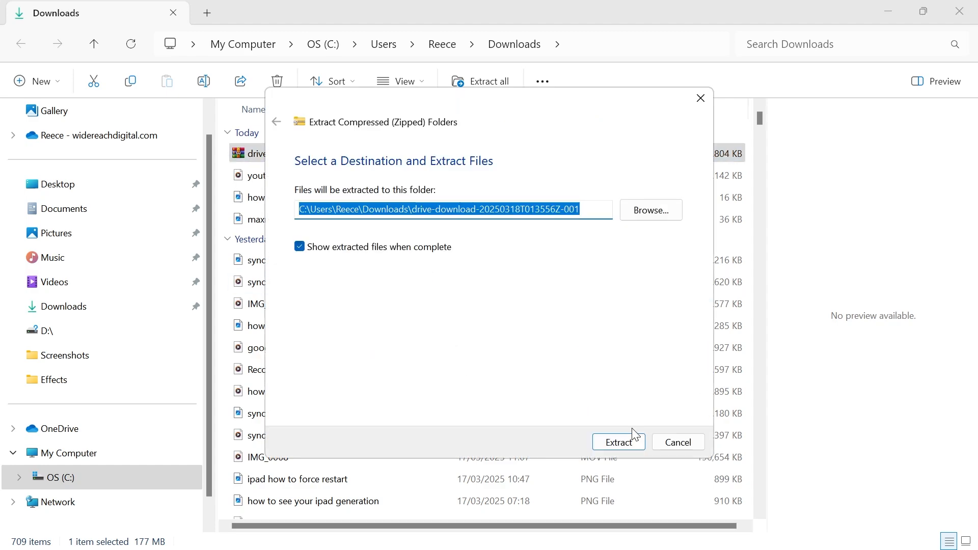
pyautogui.click(618, 442)
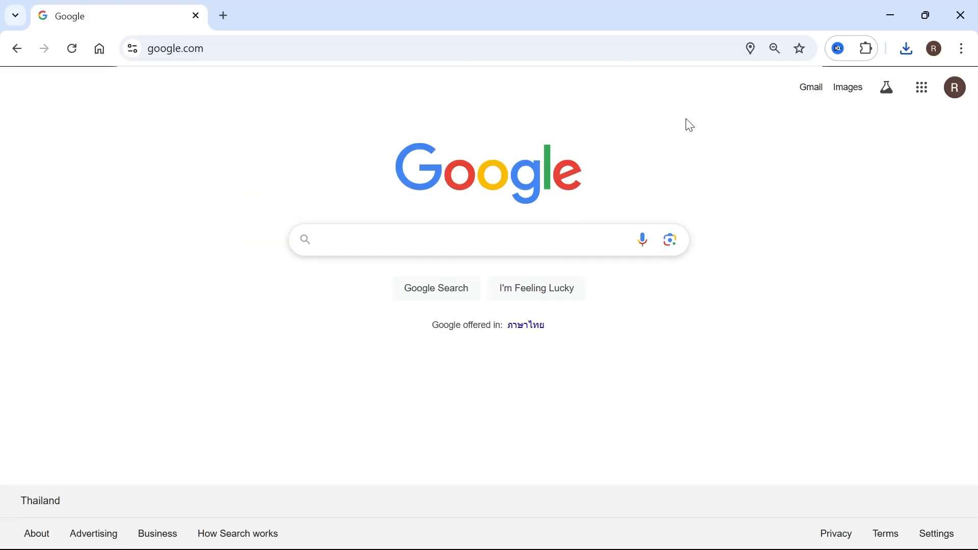
pyautogui.moveTo(912, 102)
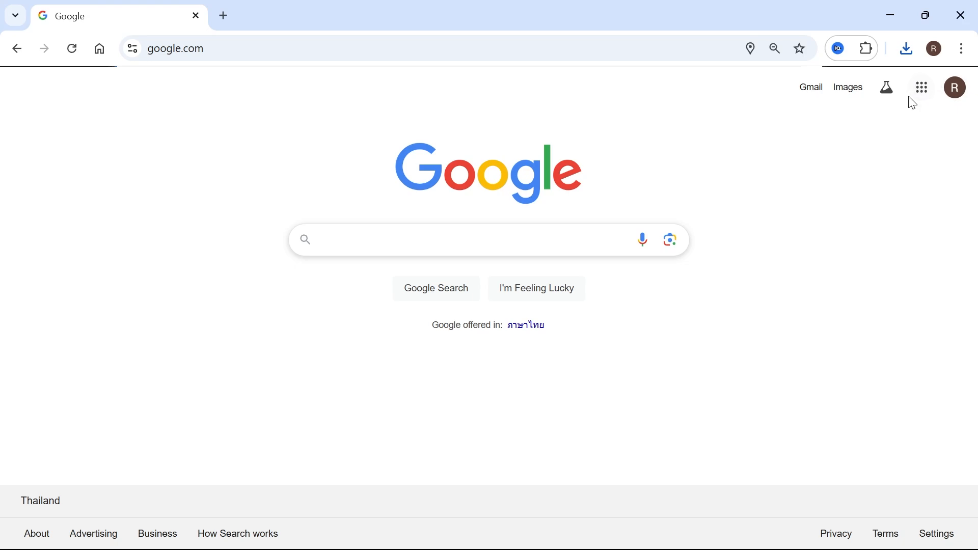
# Open Google Photos from the Google apps grid and show the Create menu.
pyautogui.click(921, 86)
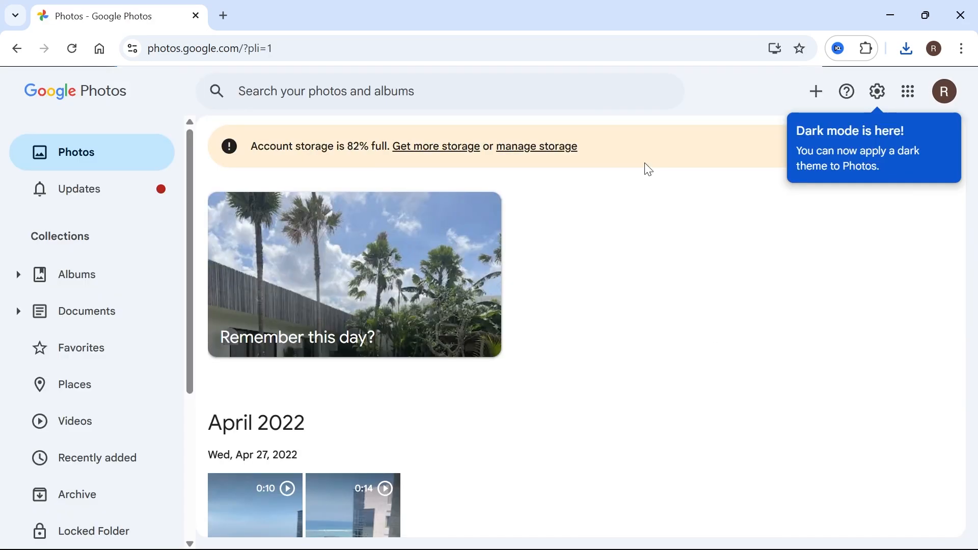
pyautogui.click(816, 92)
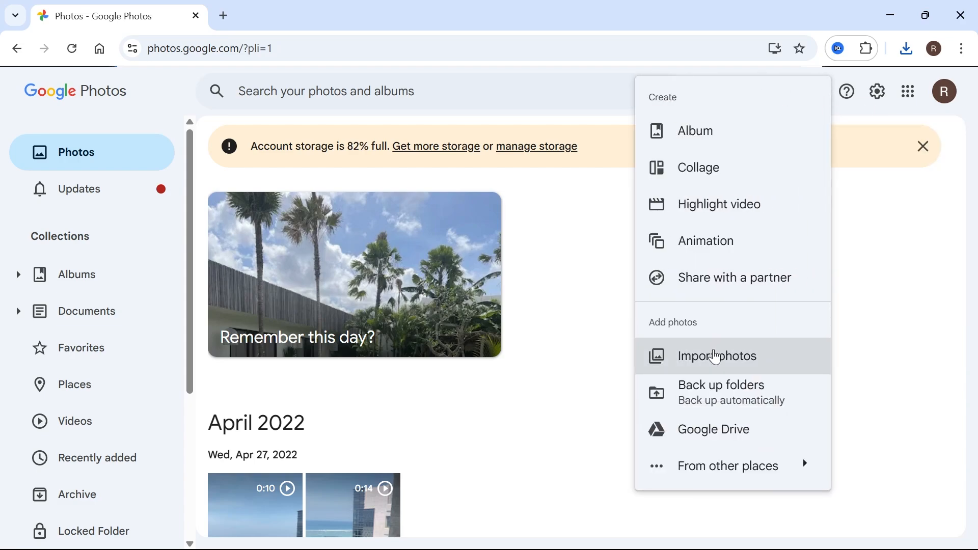
# Import the images from the extracted drive-download folder, starting the 50-item backup.
pyautogui.click(717, 356)
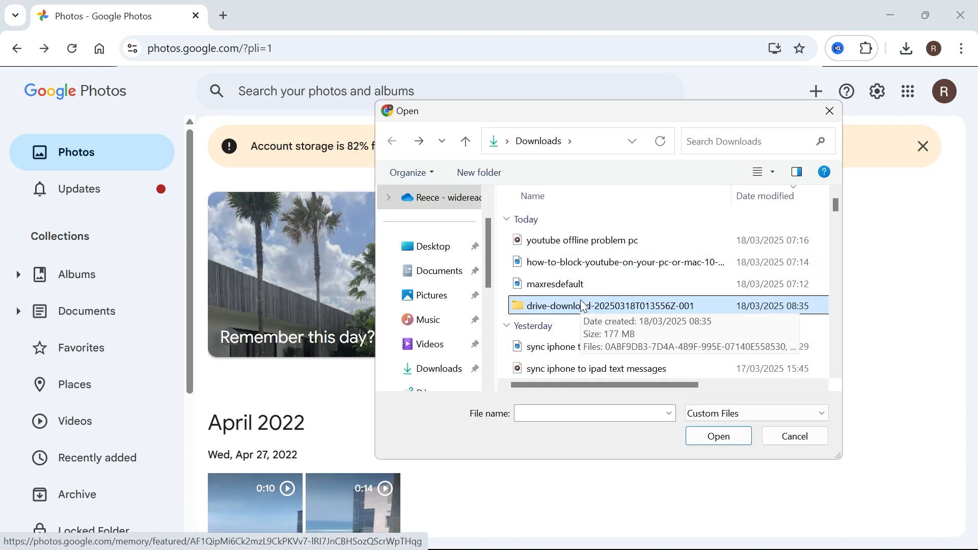
pyautogui.doubleClick(559, 306)
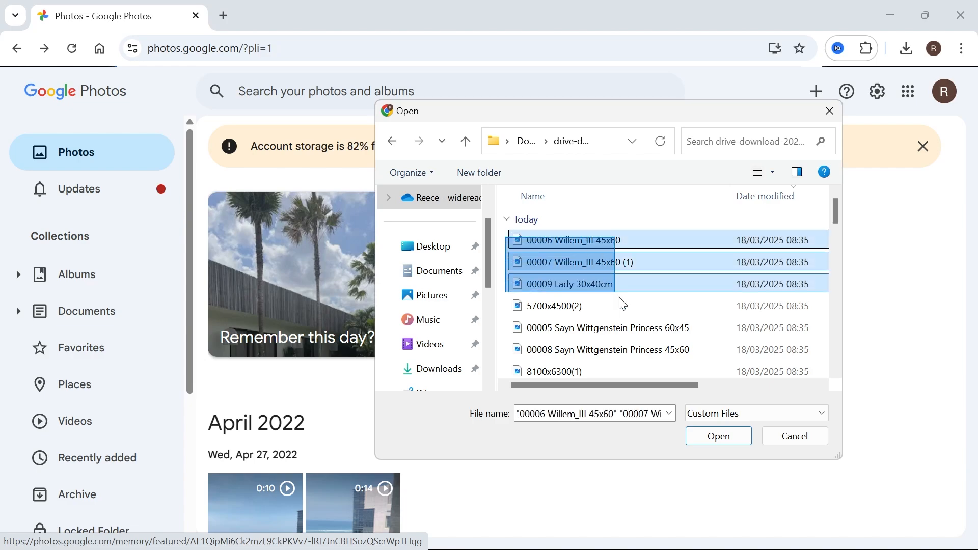
pyautogui.scroll(-3)
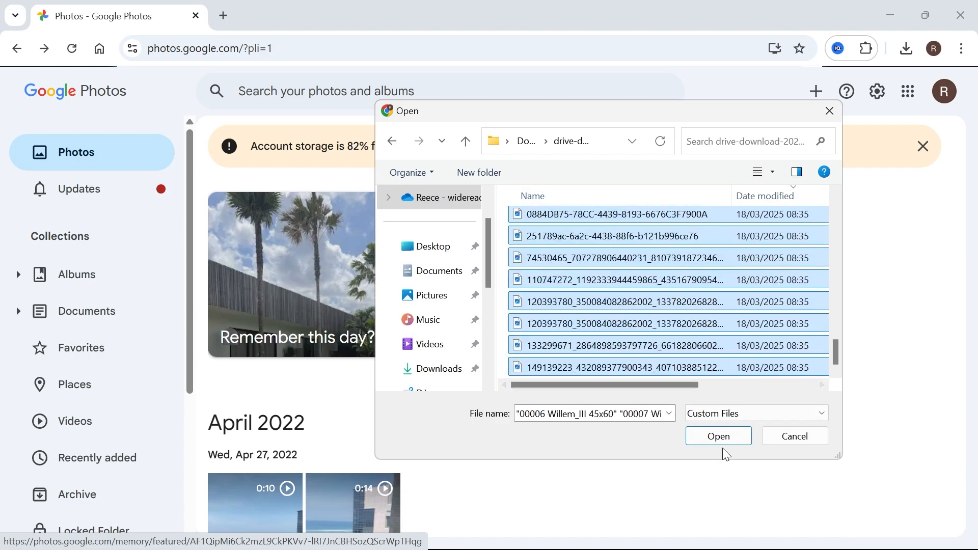
pyautogui.click(718, 436)
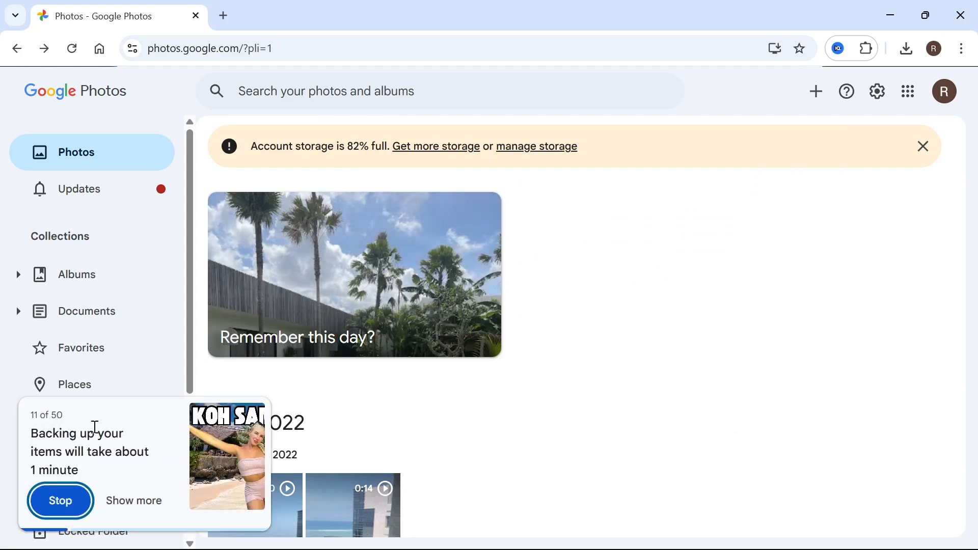